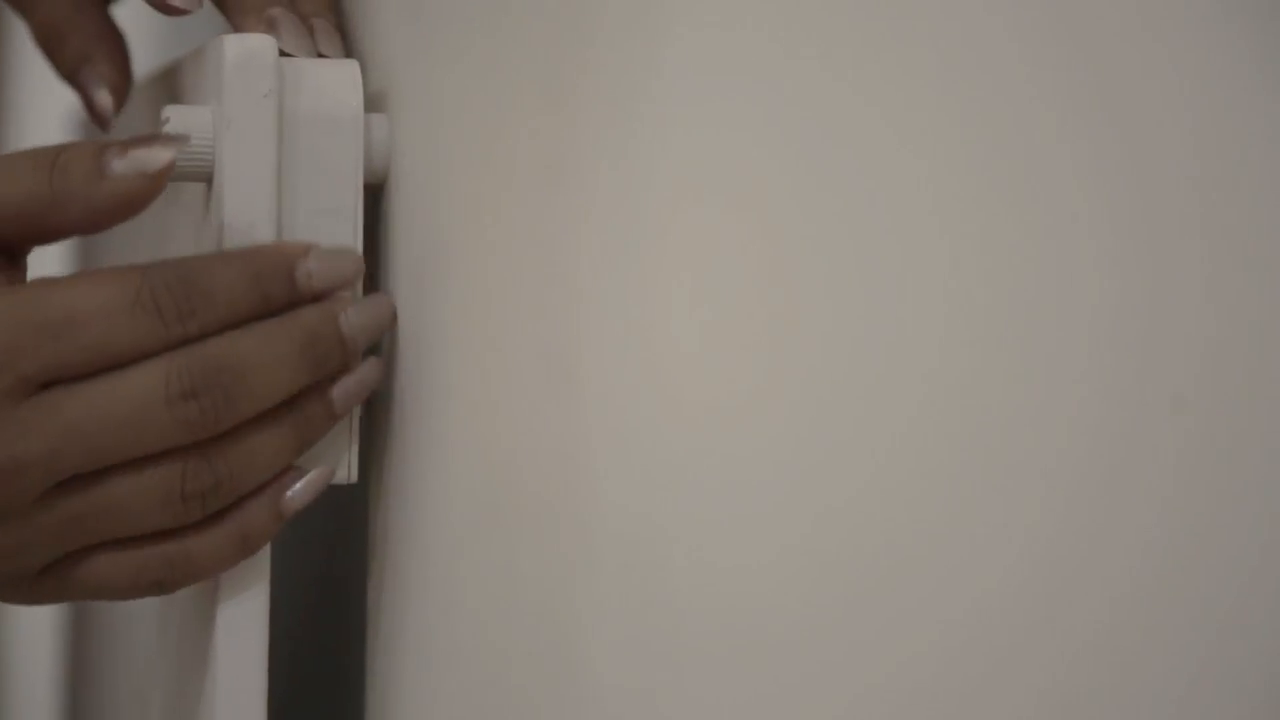
pyautogui.click(312, 320)
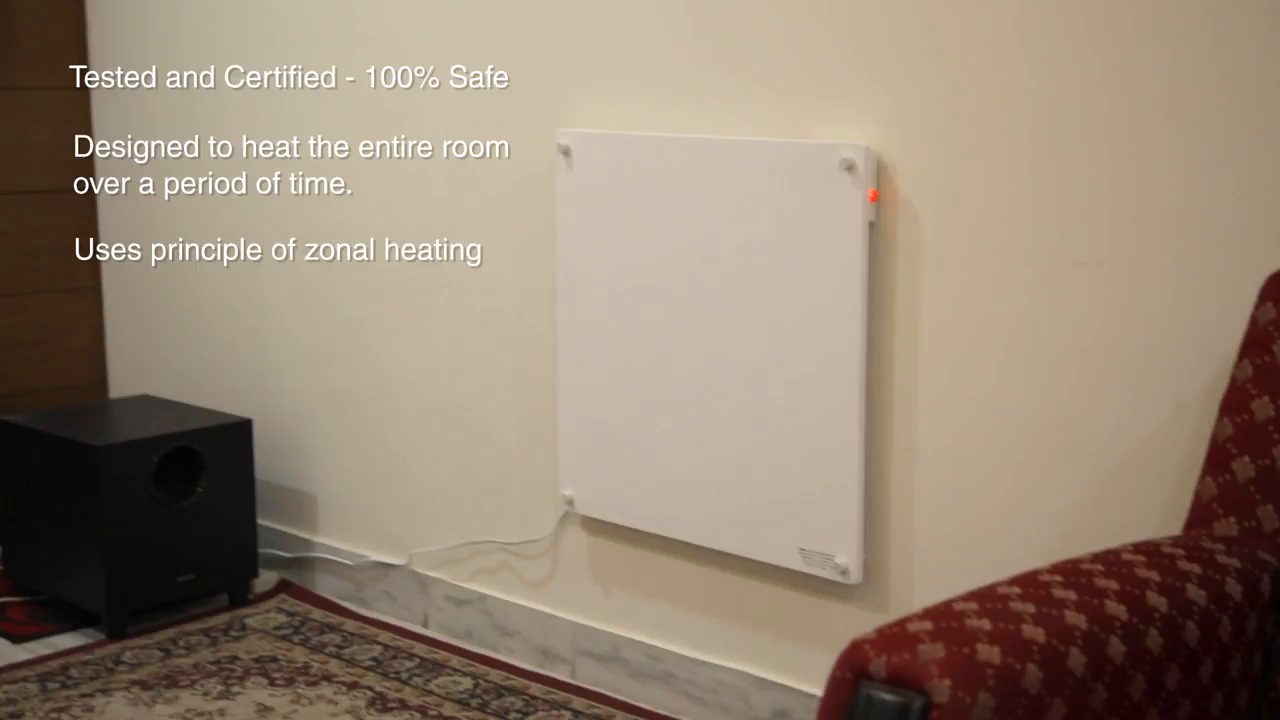
pyautogui.write('S')
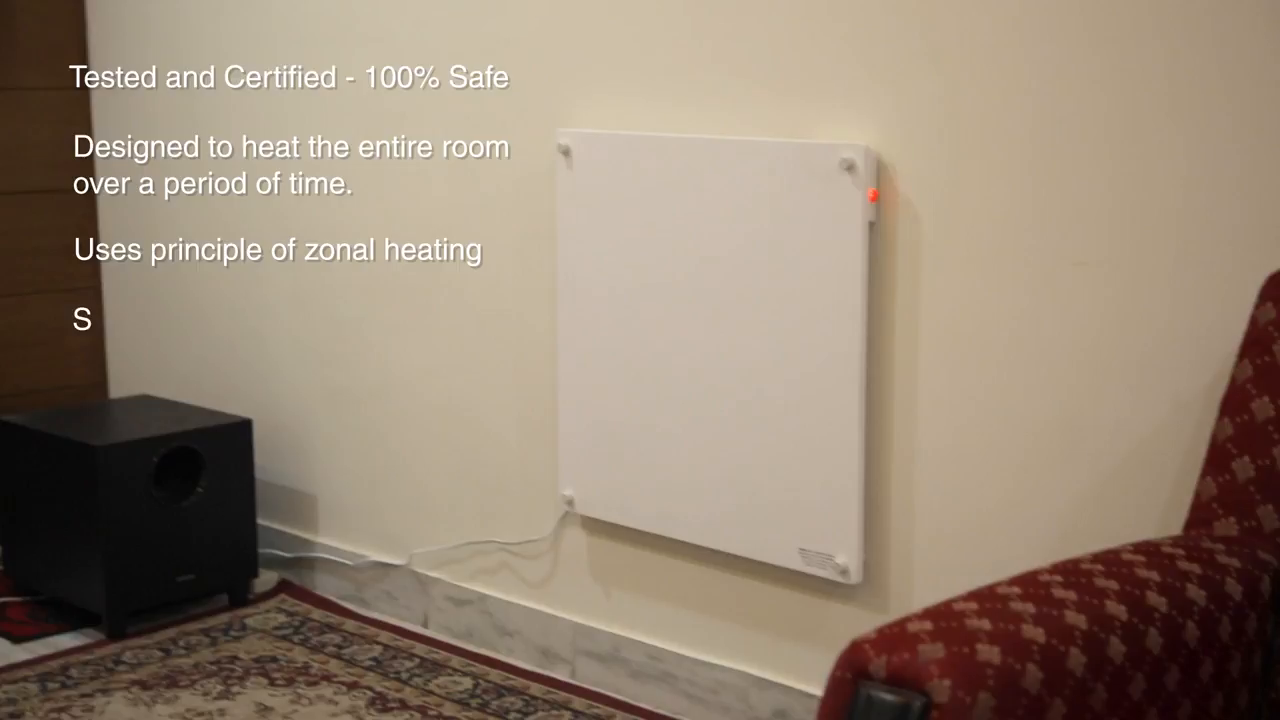